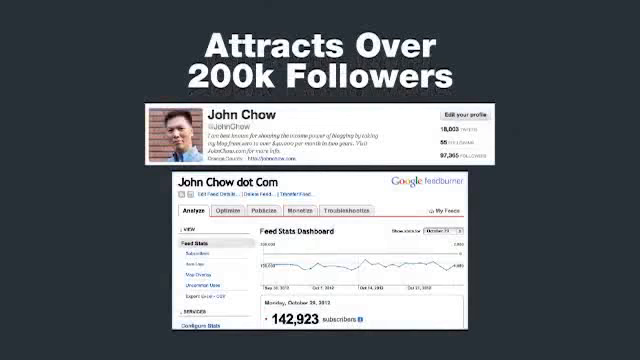
{"action": "key", "text": "Right"}
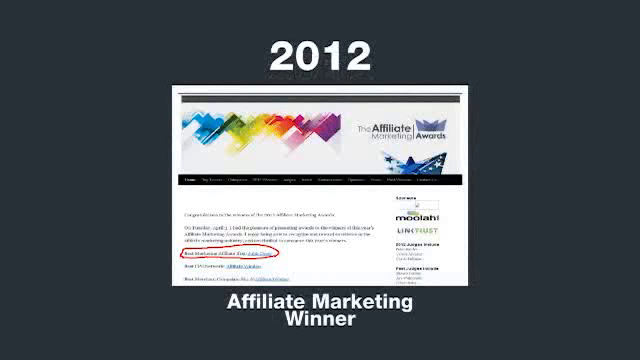